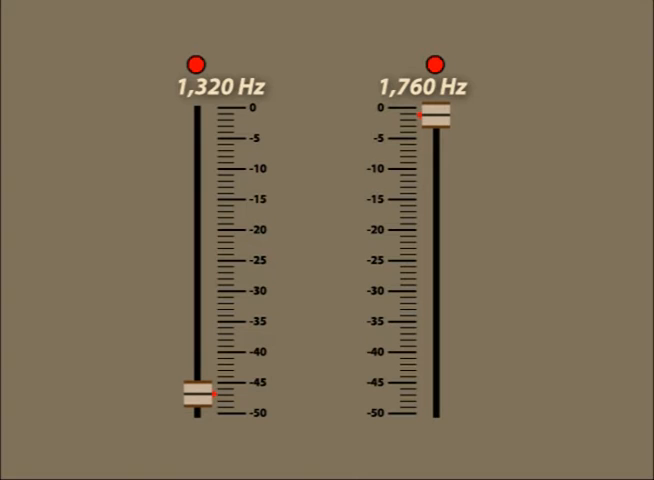
# - Pull the 1,760 Hz fader down to about -47 dB and raise the 1,320 Hz fader to 0 dB
pyautogui.moveTo(436, 113); pyautogui.dragTo(436, 398)
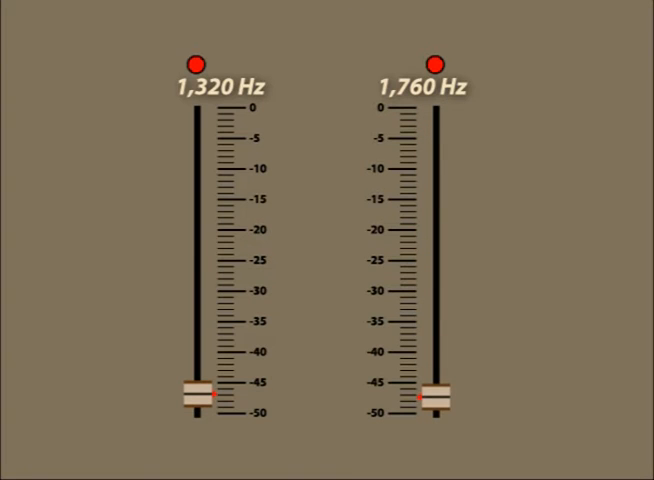
pyautogui.moveTo(195, 398); pyautogui.dragTo(195, 243)
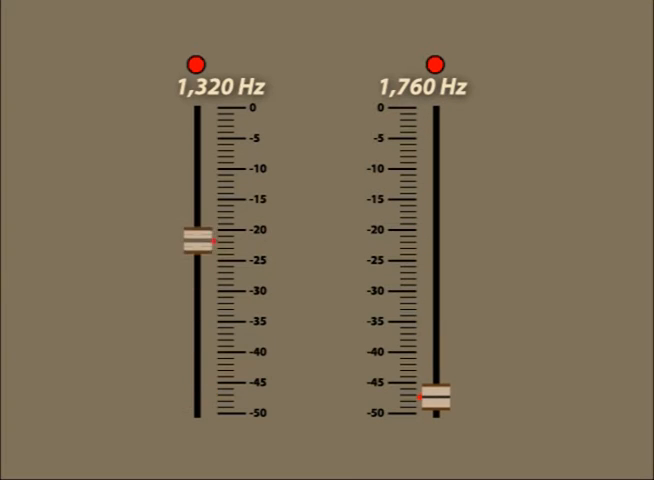
pyautogui.moveTo(196, 236); pyautogui.dragTo(196, 118)
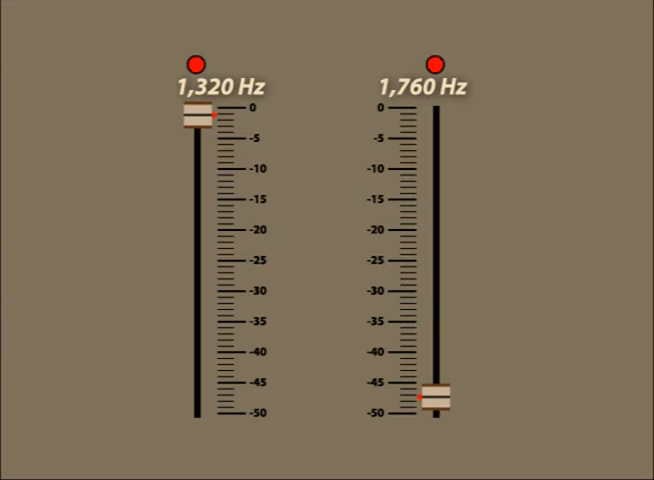